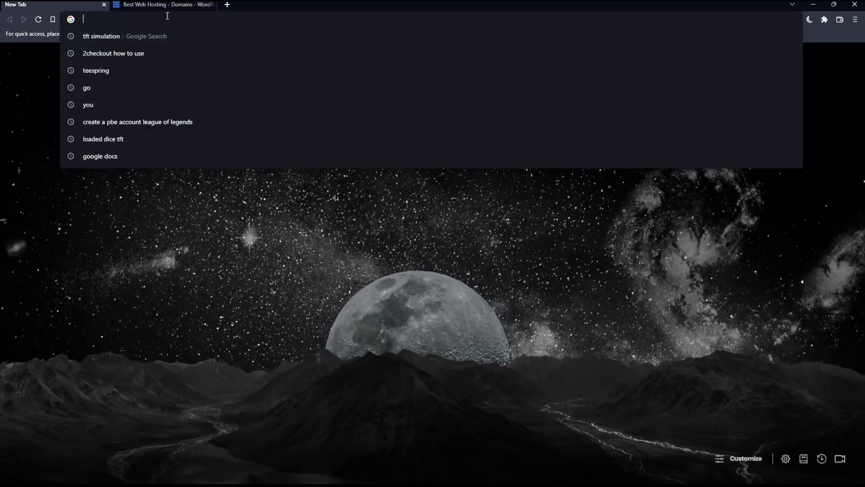
Load bluehost.com in the browser's address bar
{"action": "type", "text": "bluehost.com"}
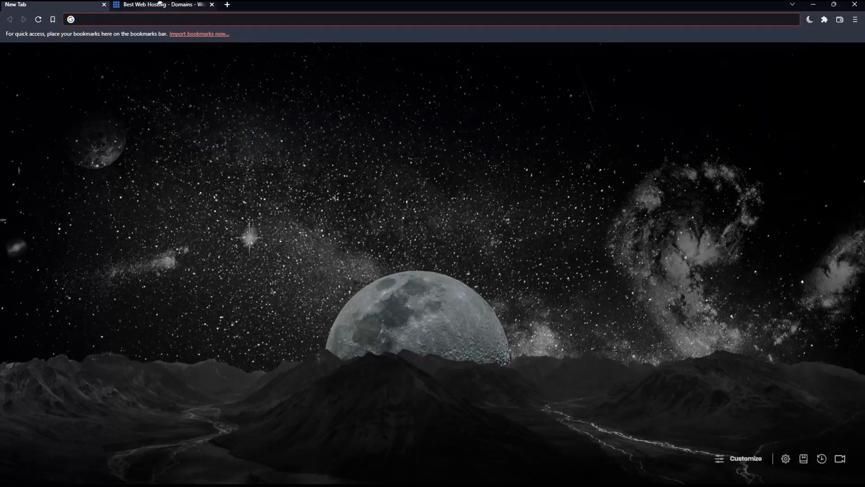
{"action": "left_click", "coordinate": [160, 4]}
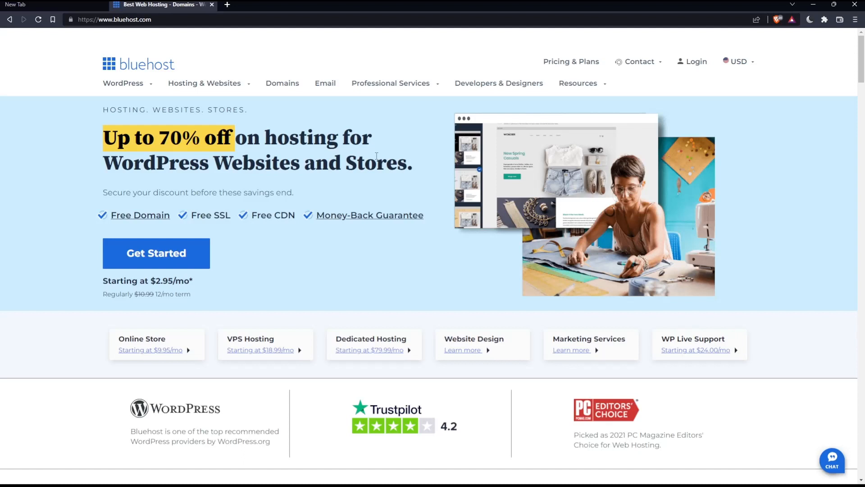
{"action": "mouse_move", "coordinate": [814, 122]}
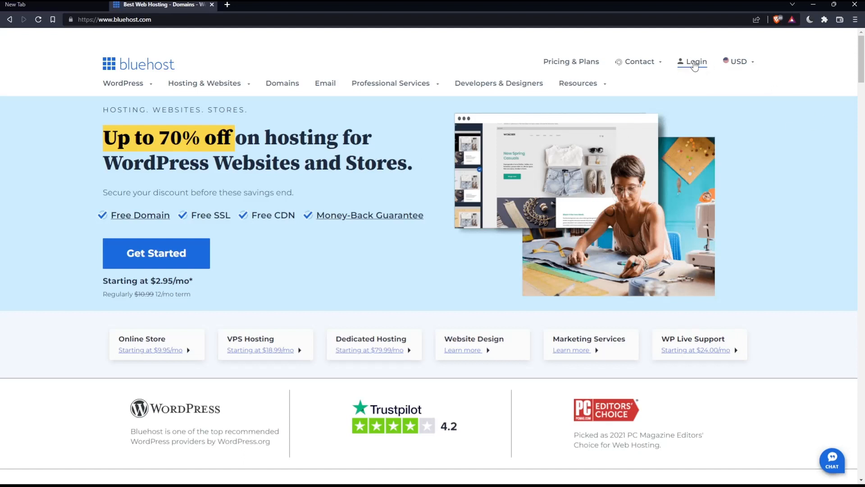
{"action": "mouse_move", "coordinate": [156, 253]}
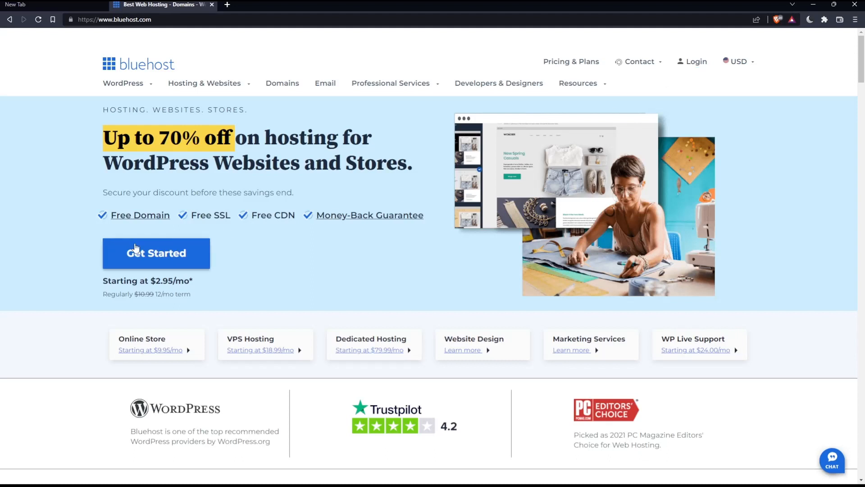
{"action": "mouse_move", "coordinate": [270, 263]}
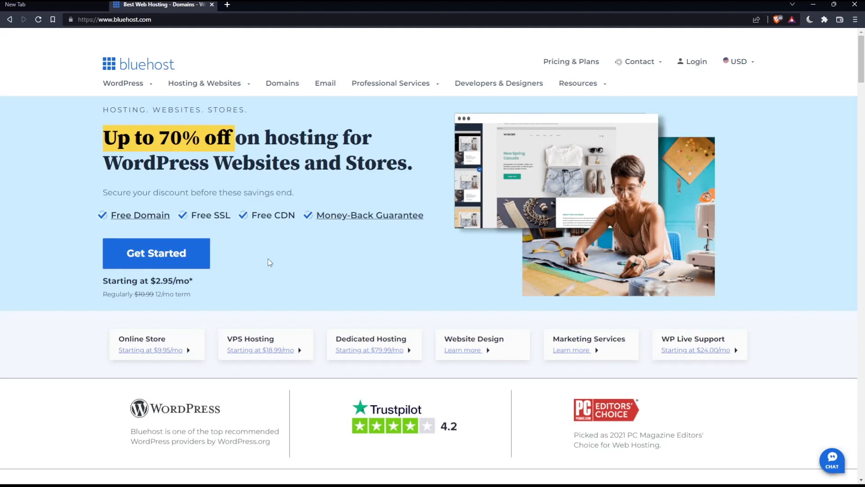
{"action": "mouse_move", "coordinate": [139, 266]}
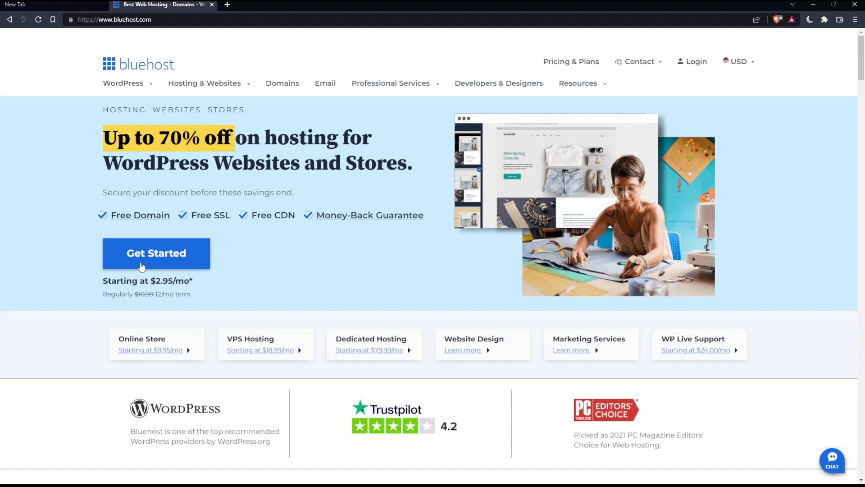
{"action": "mouse_move", "coordinate": [236, 71]}
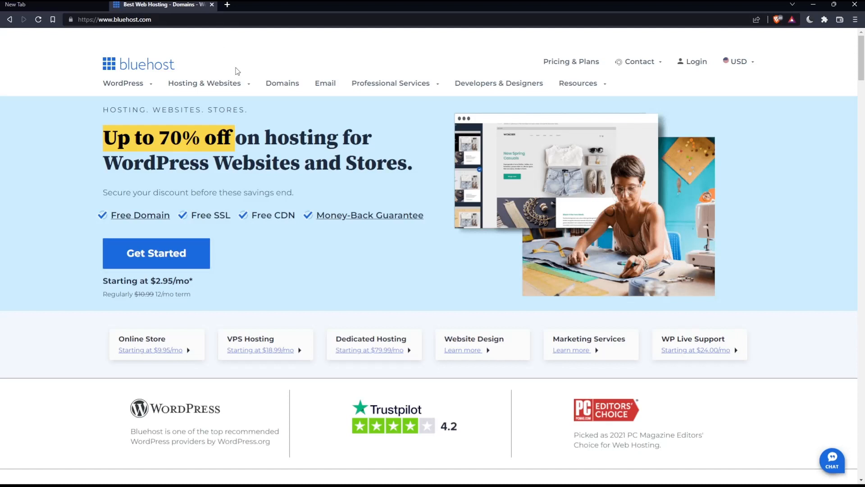
{"action": "mouse_move", "coordinate": [282, 82]}
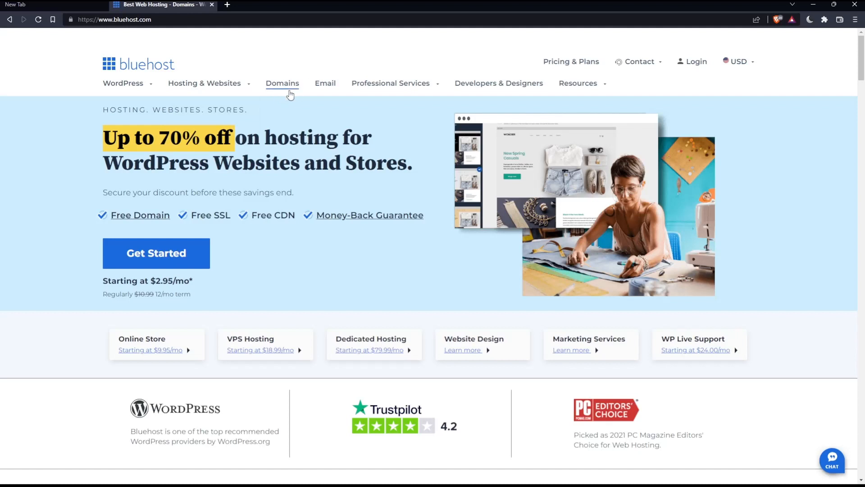
{"action": "mouse_move", "coordinate": [326, 156]}
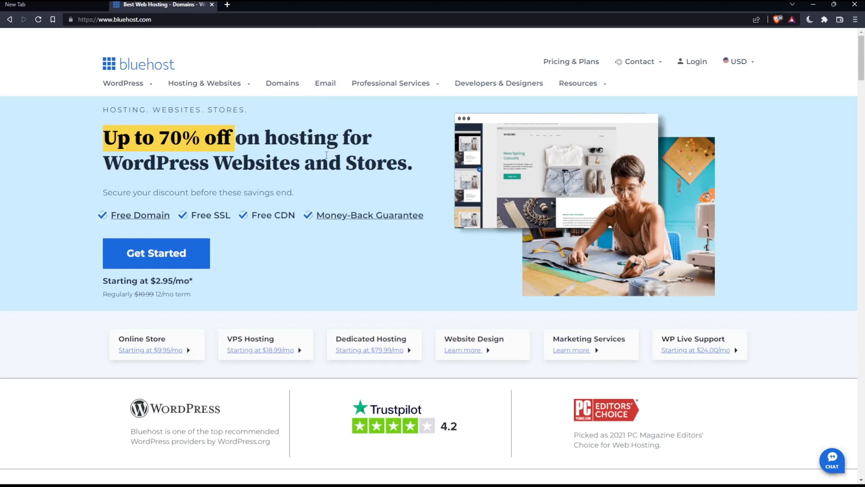
{"action": "mouse_move", "coordinate": [312, 191]}
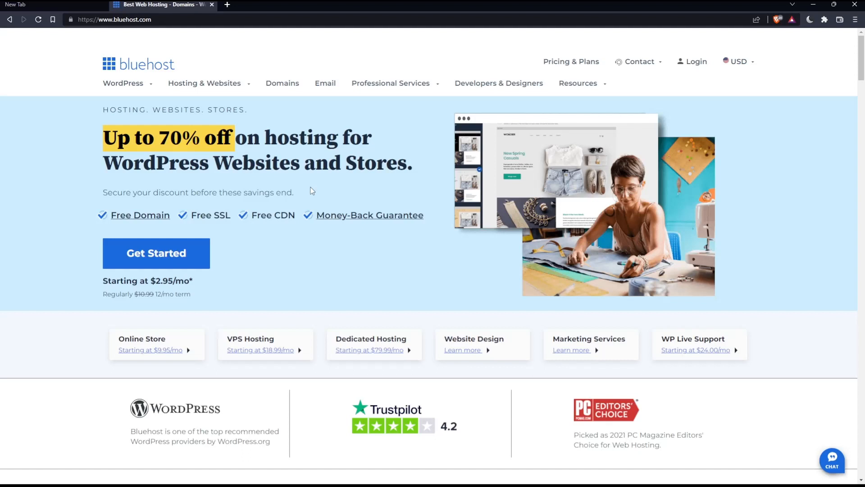
{"action": "mouse_move", "coordinate": [344, 184]}
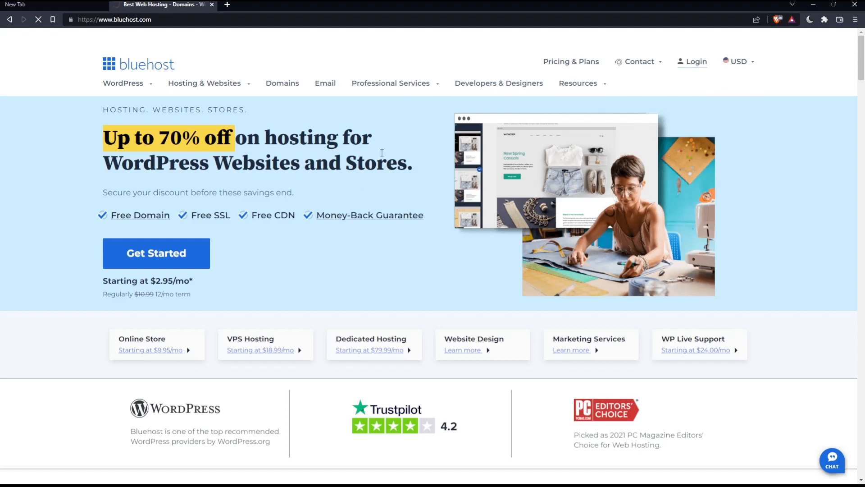
Log in to the Bluehost account portal from the homepage
{"action": "left_click", "coordinate": [696, 62]}
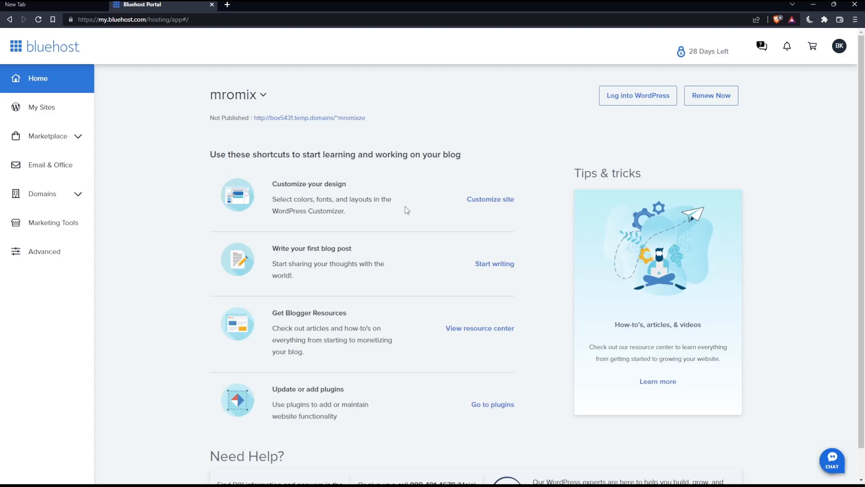
{"action": "mouse_move", "coordinate": [442, 249]}
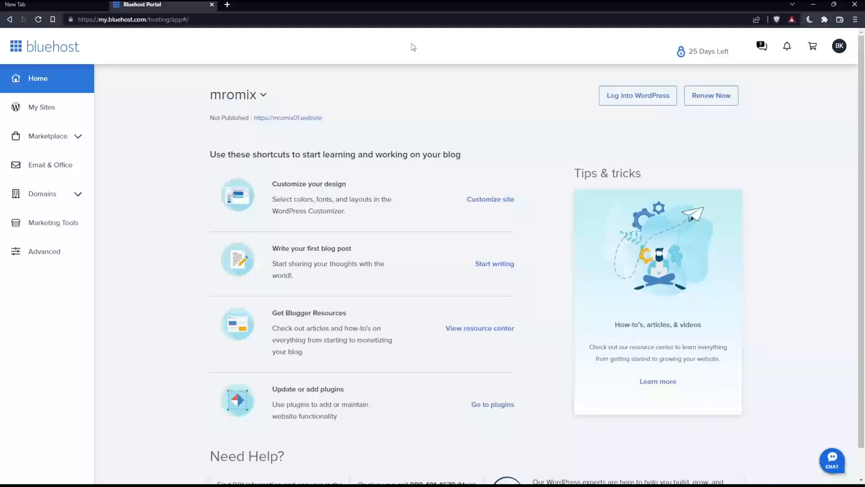
{"action": "mouse_move", "coordinate": [401, 84]}
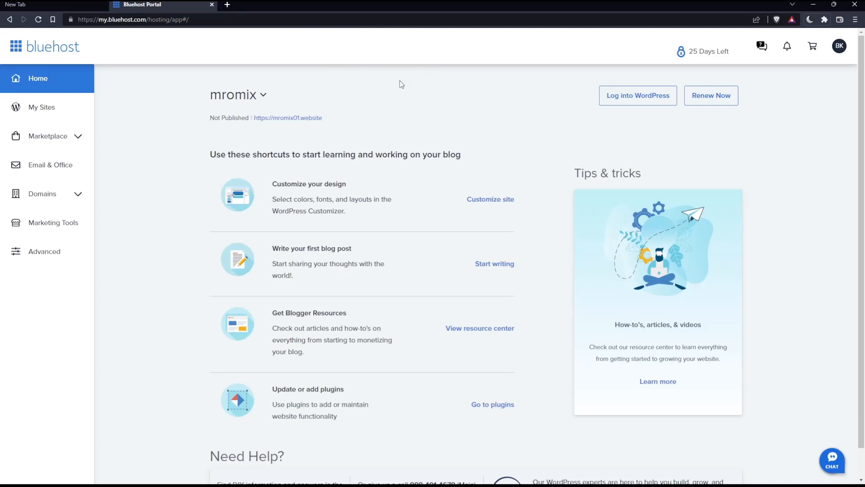
{"action": "mouse_move", "coordinate": [425, 222]}
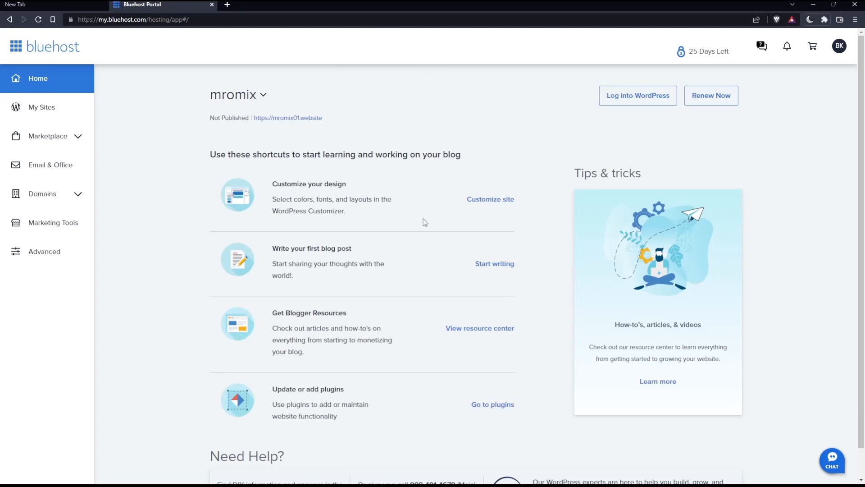
{"action": "mouse_move", "coordinate": [65, 197]}
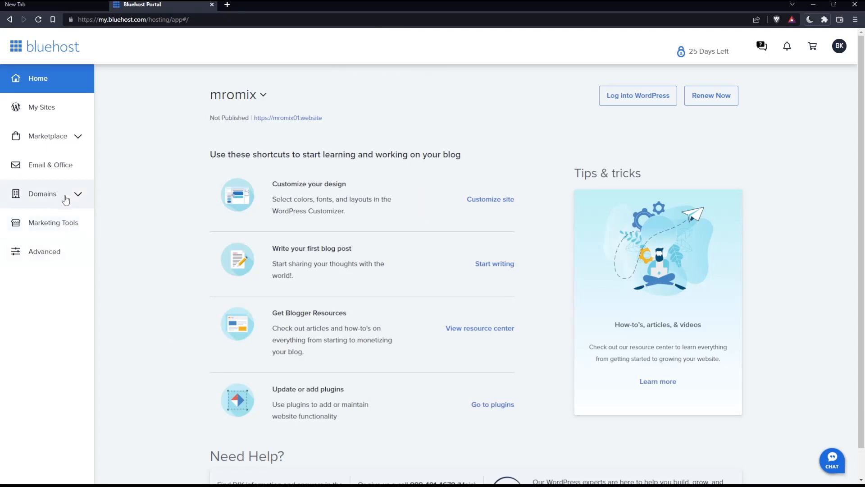
Expand the Domains menu in the portal sidebar
{"action": "left_click", "coordinate": [42, 194]}
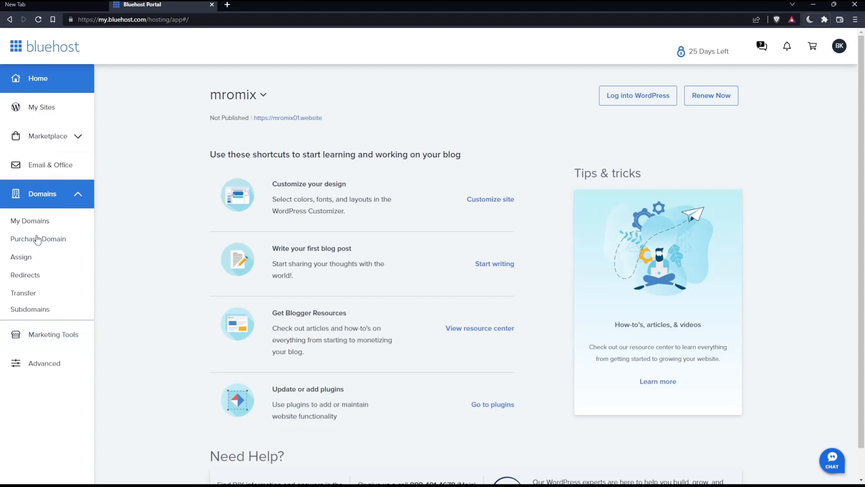
List owned domains under My Domains and open mromix01.website's management page
{"action": "left_click", "coordinate": [29, 221]}
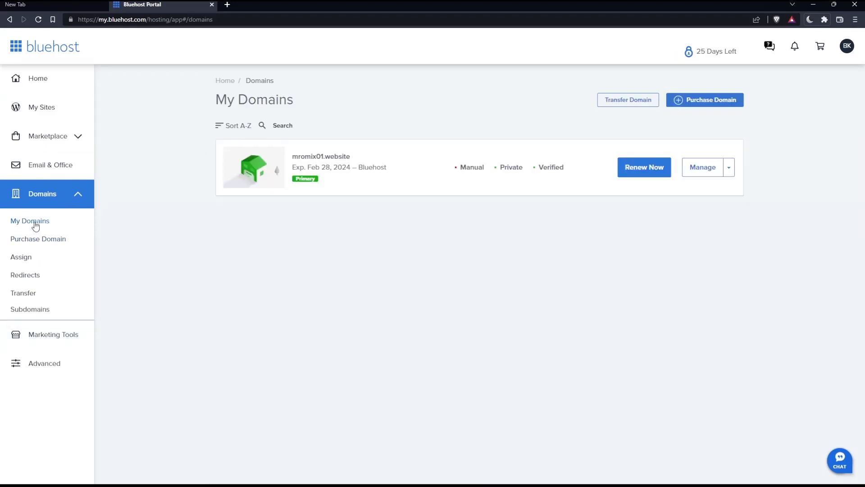
{"action": "mouse_move", "coordinate": [256, 151]}
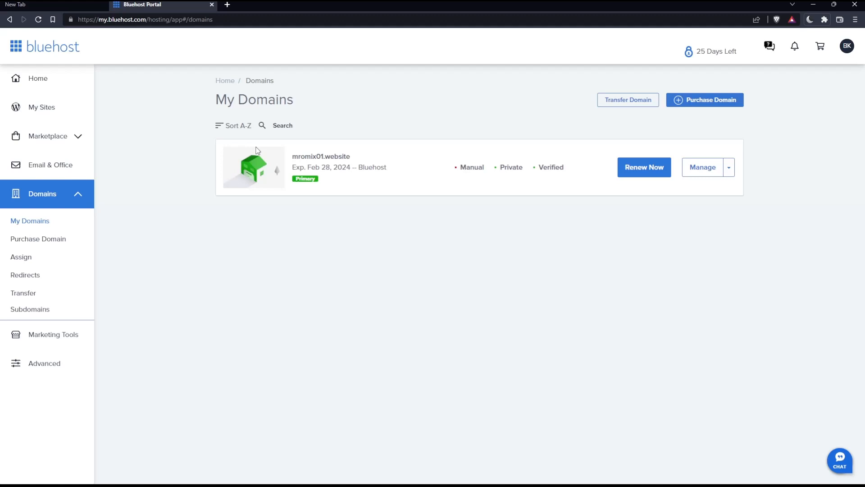
{"action": "mouse_move", "coordinate": [324, 189]}
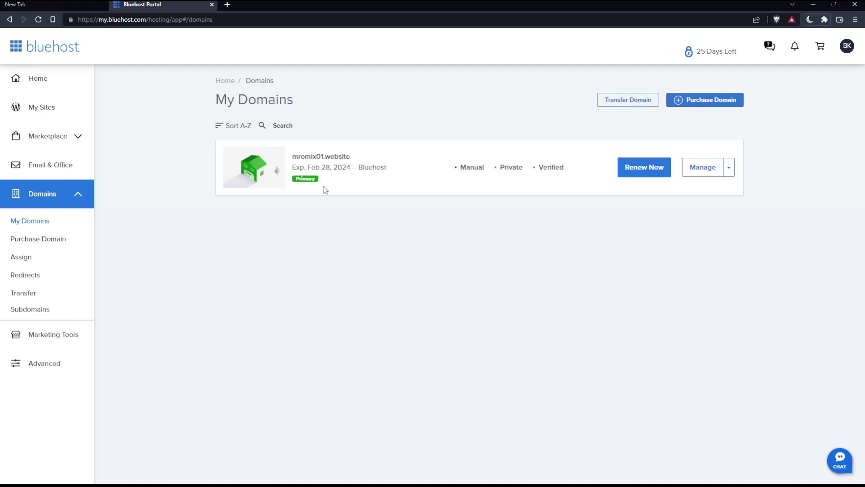
{"action": "mouse_move", "coordinate": [317, 168]}
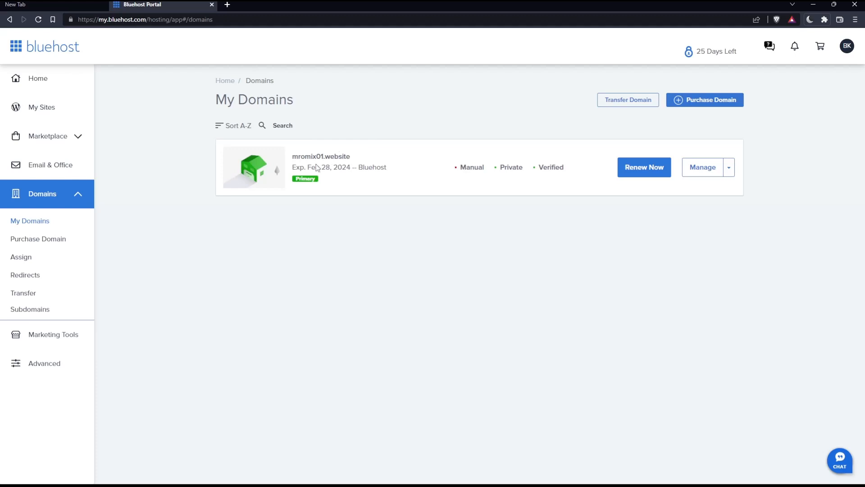
{"action": "mouse_move", "coordinate": [738, 187]}
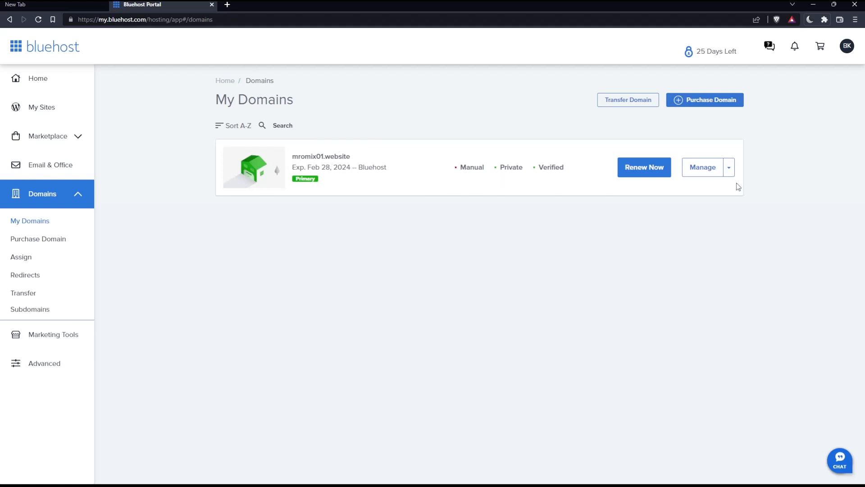
{"action": "left_click", "coordinate": [702, 167]}
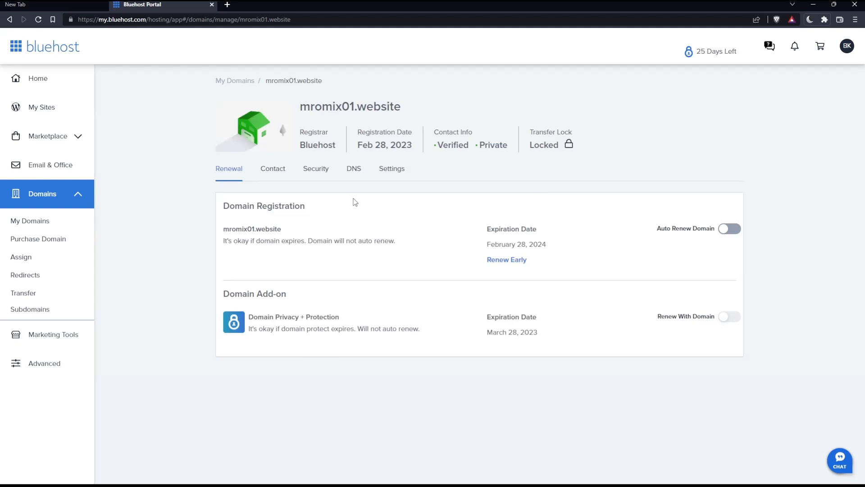
Open mromix01.website's DNS tab and begin editing its name servers
{"action": "left_click", "coordinate": [353, 168]}
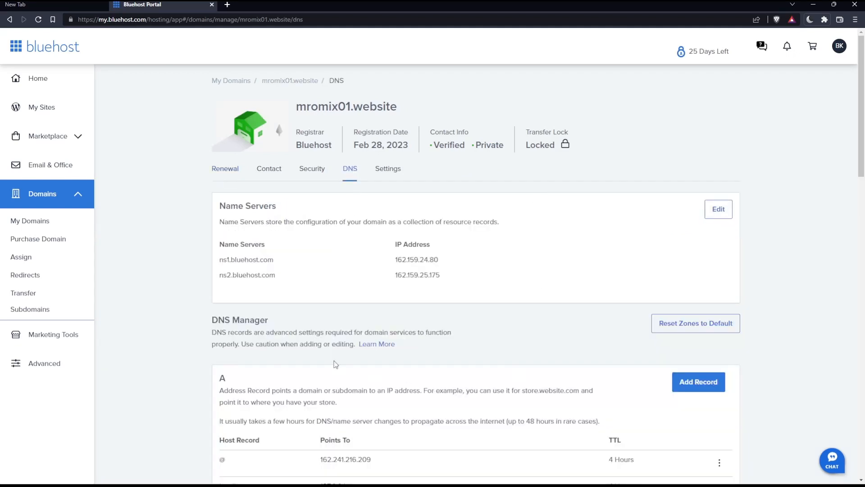
{"action": "double_click", "coordinate": [248, 205]}
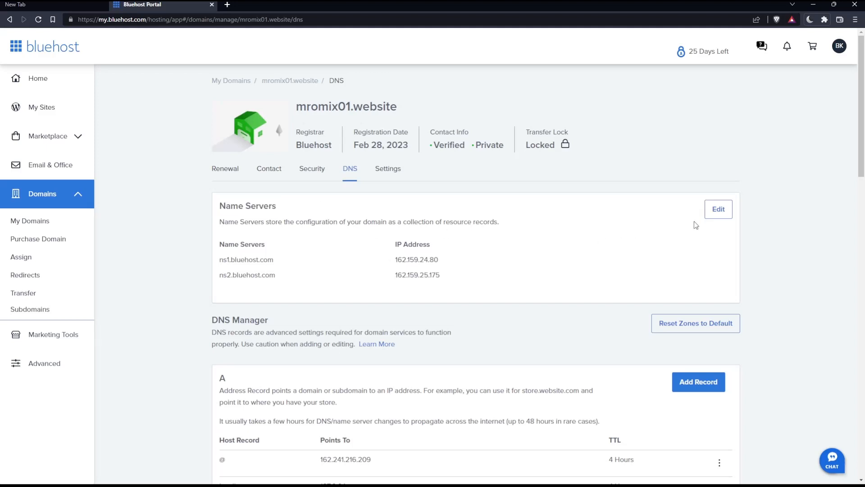
{"action": "left_click", "coordinate": [718, 209]}
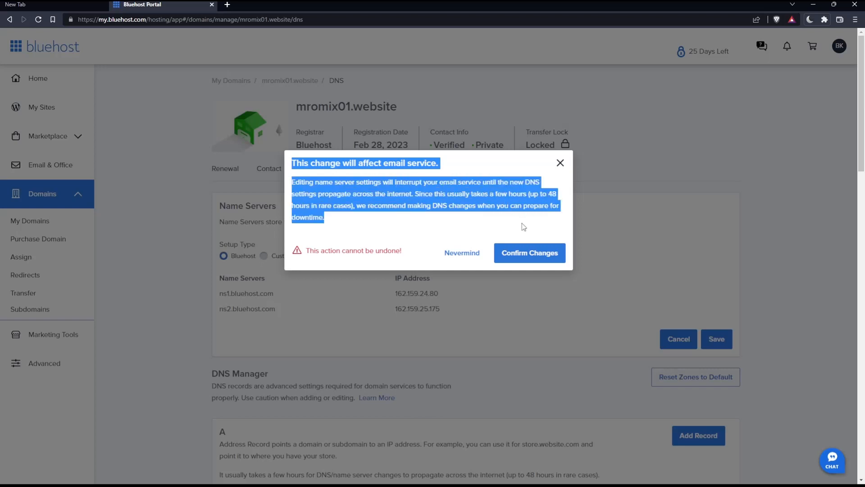
{"action": "mouse_move", "coordinate": [525, 271]}
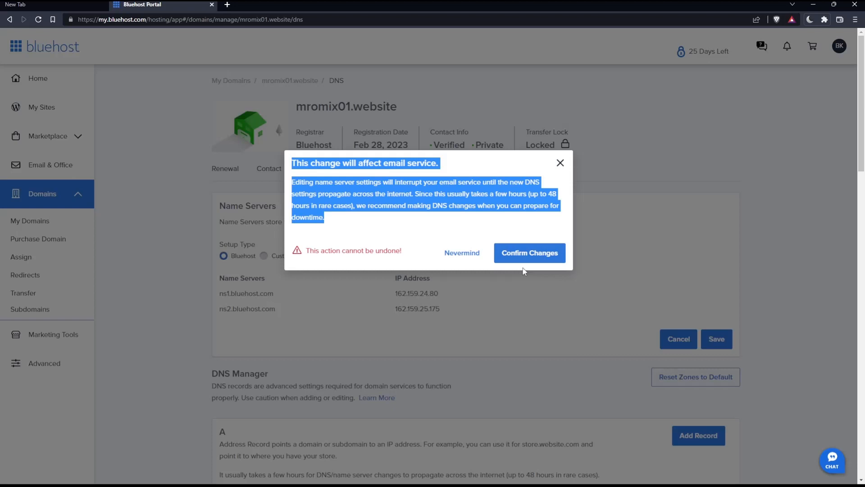
{"action": "mouse_move", "coordinate": [529, 253]}
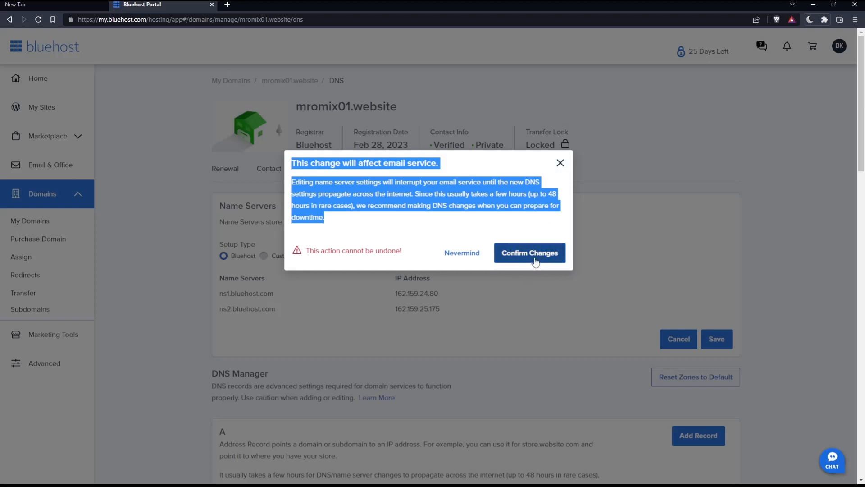
{"action": "mouse_move", "coordinate": [560, 163]}
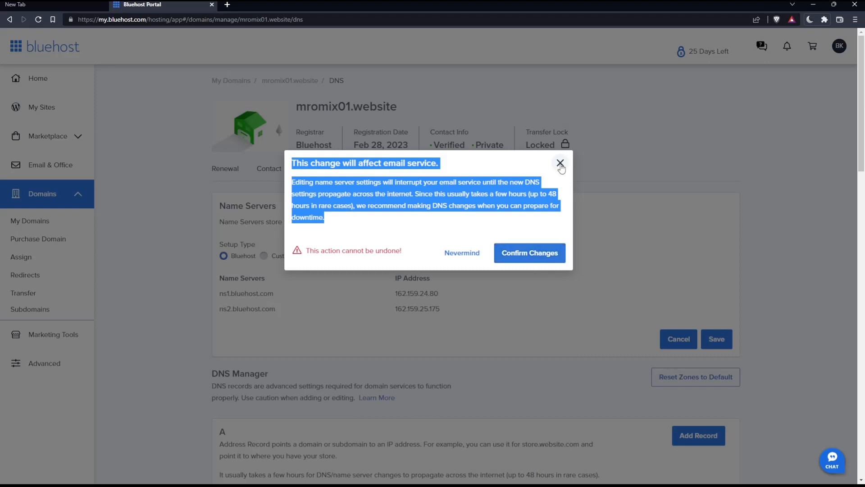
Dismiss the email warning and select Bluehost setup type (ns1/ns2.bluehost.com)
{"action": "left_click", "coordinate": [560, 163]}
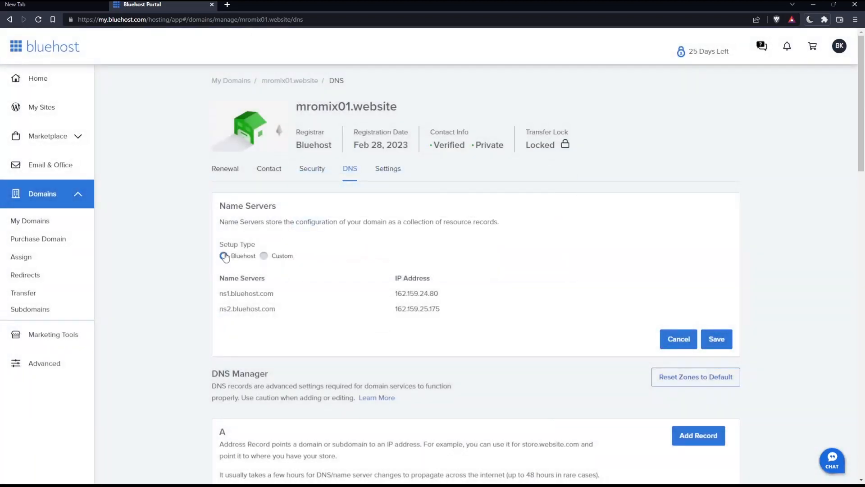
{"action": "left_click", "coordinate": [223, 256]}
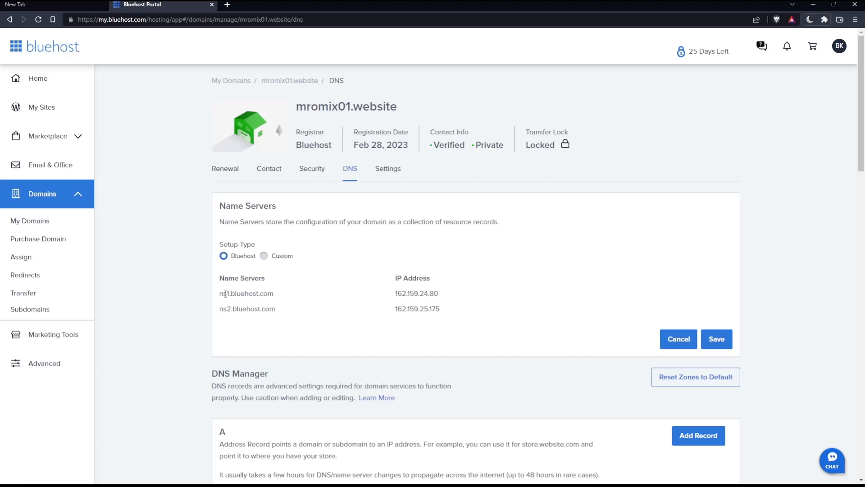
{"action": "mouse_move", "coordinate": [419, 344]}
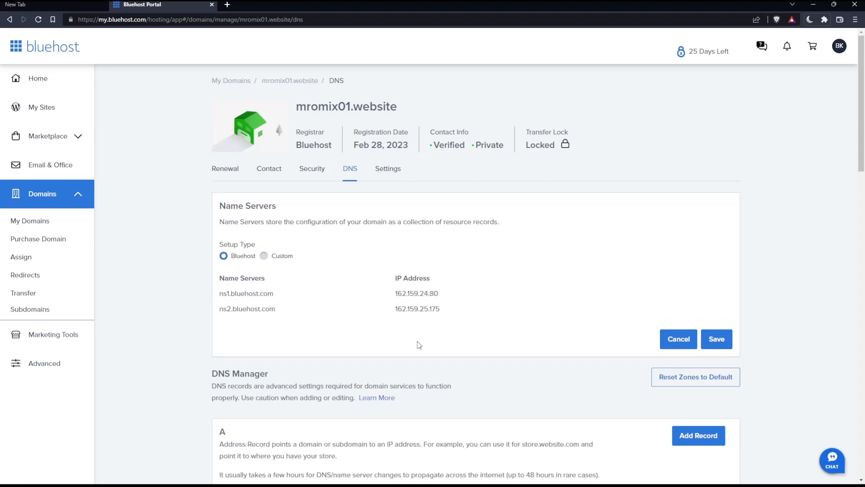
{"action": "mouse_move", "coordinate": [728, 342]}
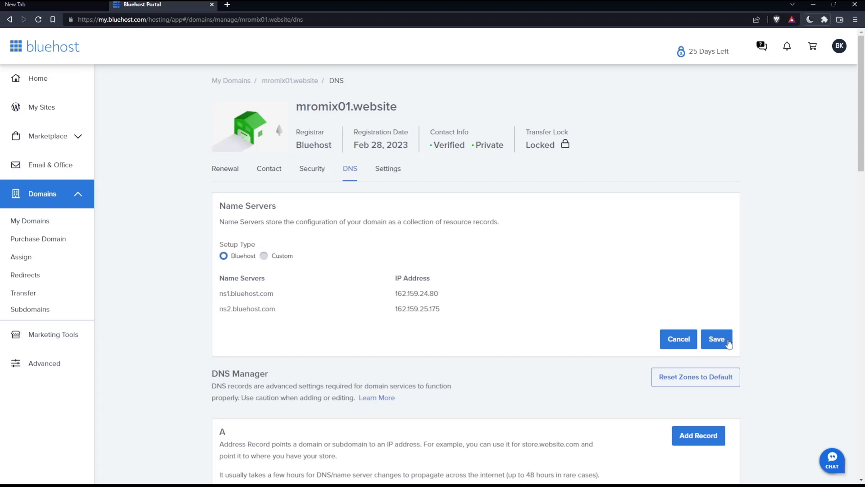
{"action": "mouse_move", "coordinate": [791, 298]}
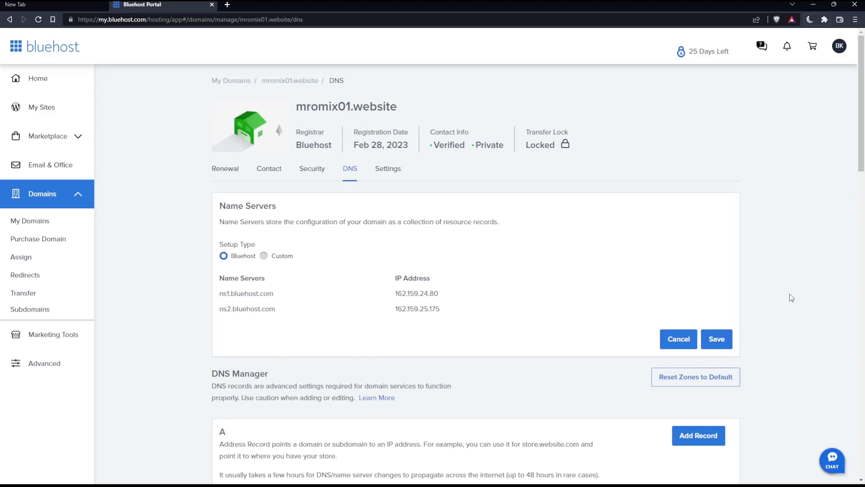
{"action": "mouse_move", "coordinate": [729, 320]}
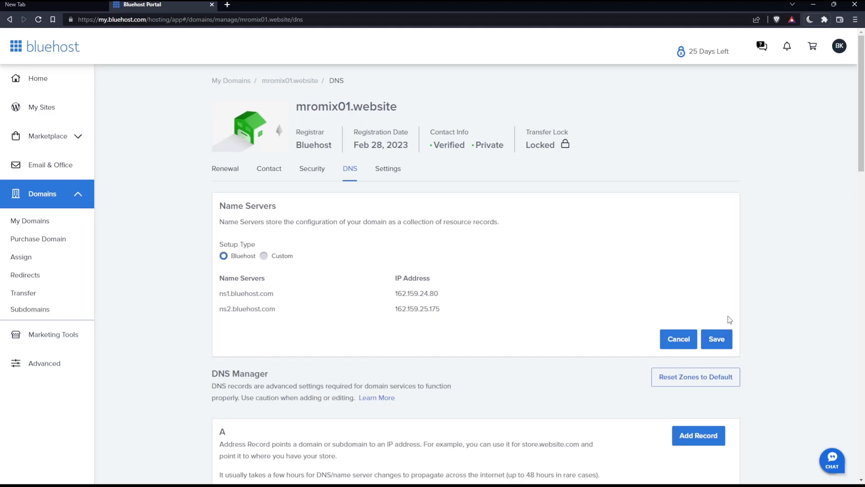